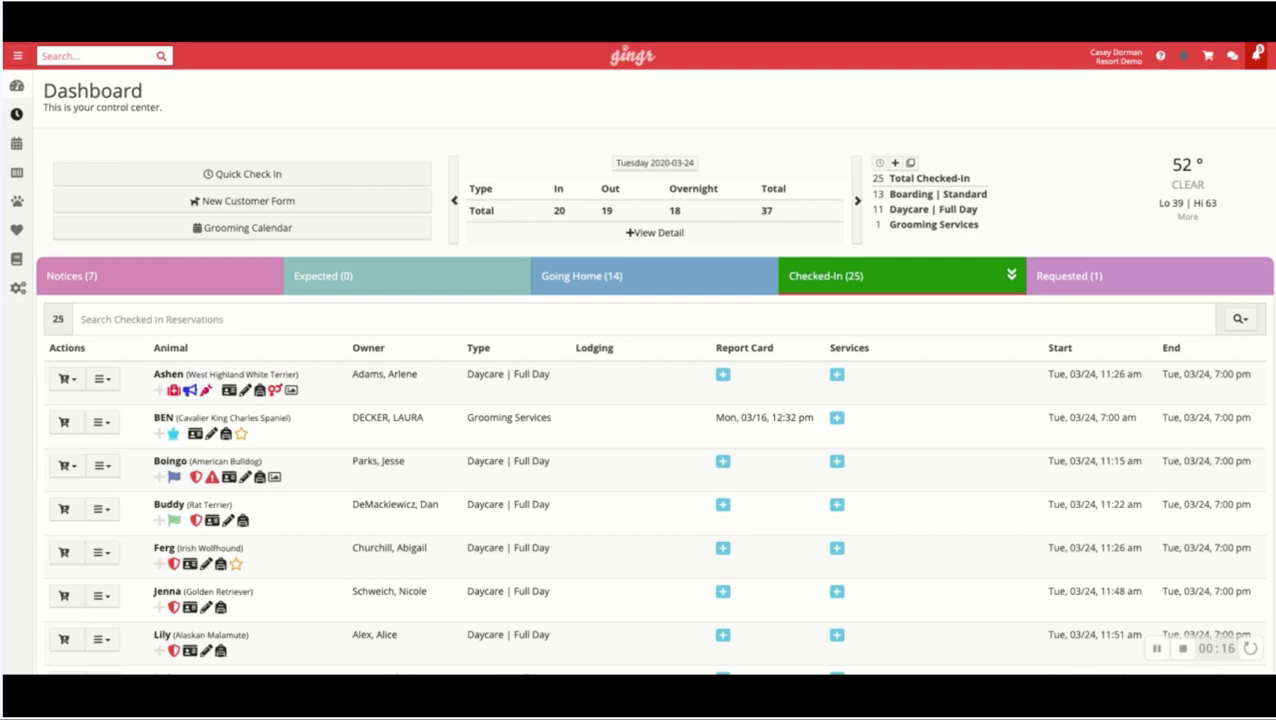
# - Start a blank New Reservation from the Reservations sidebar menu
pyautogui.click(17, 113)
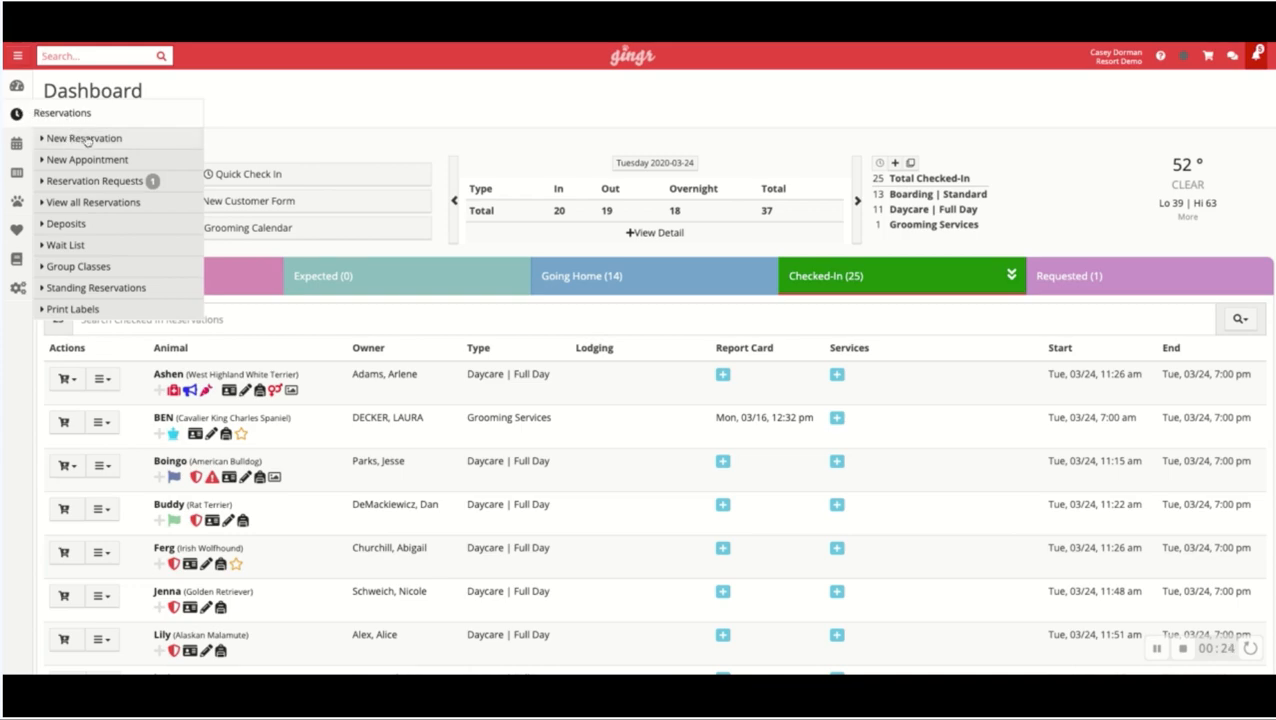
pyautogui.click(84, 138)
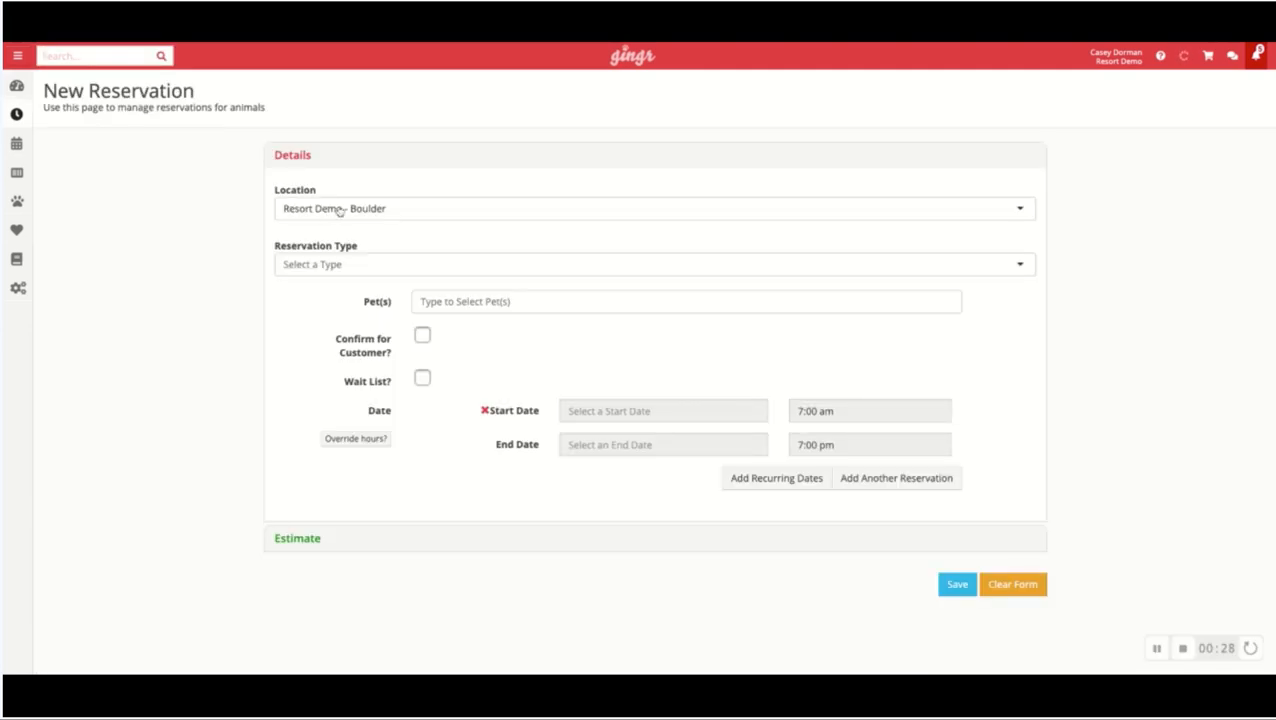
# - Set the reservation type to Boarding | Standard
pyautogui.click(650, 264)
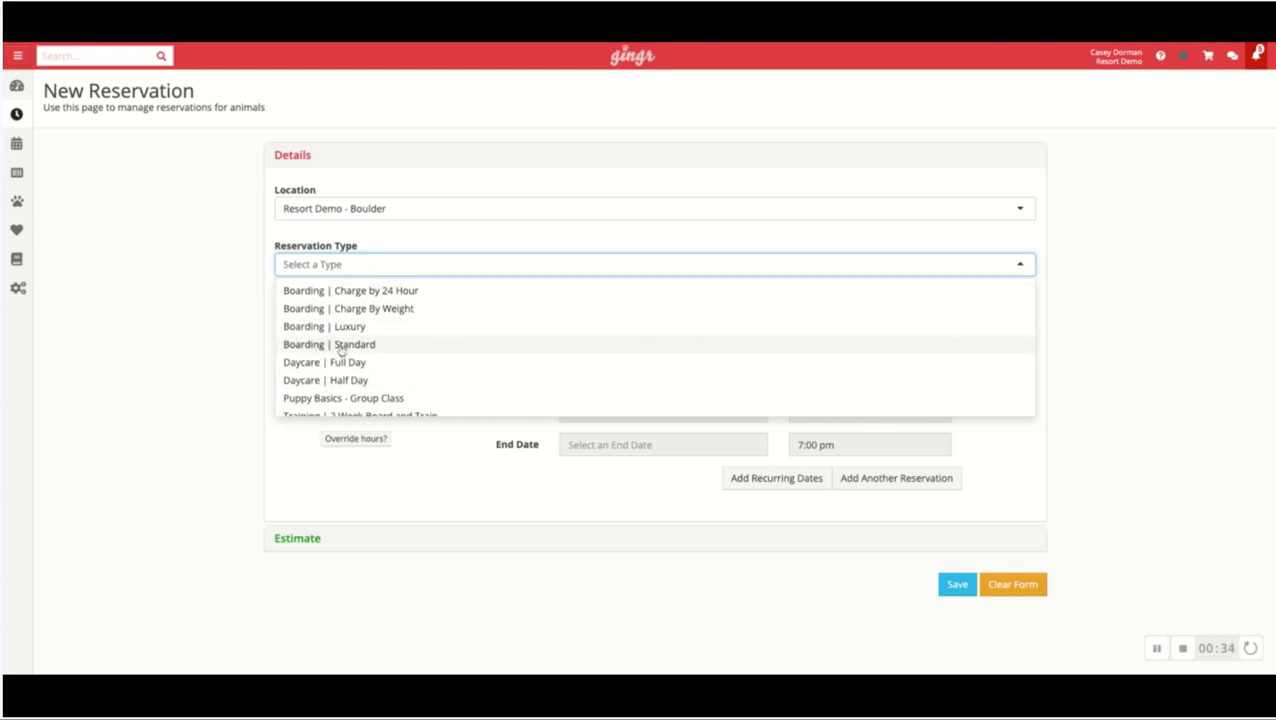
pyautogui.click(329, 344)
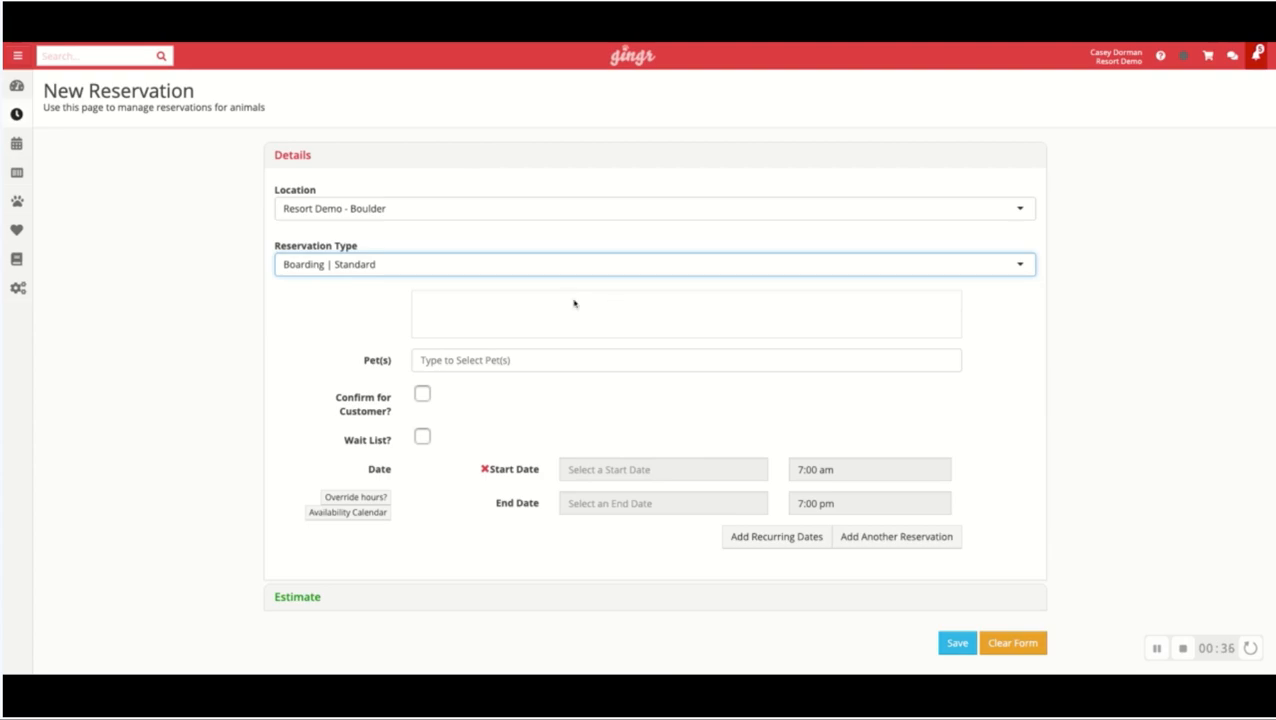
pyautogui.moveTo(439, 277)
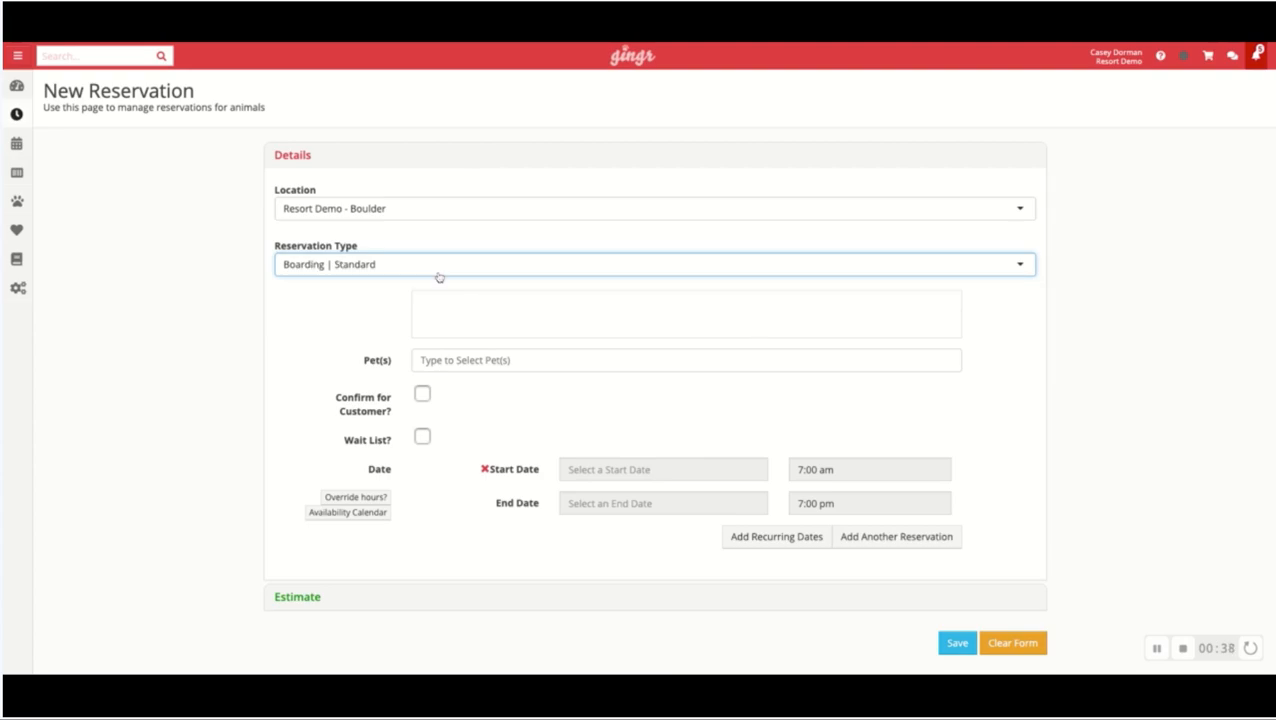
# - Add pets Frenchie and Ginger to the reservation
pyautogui.click(686, 360)
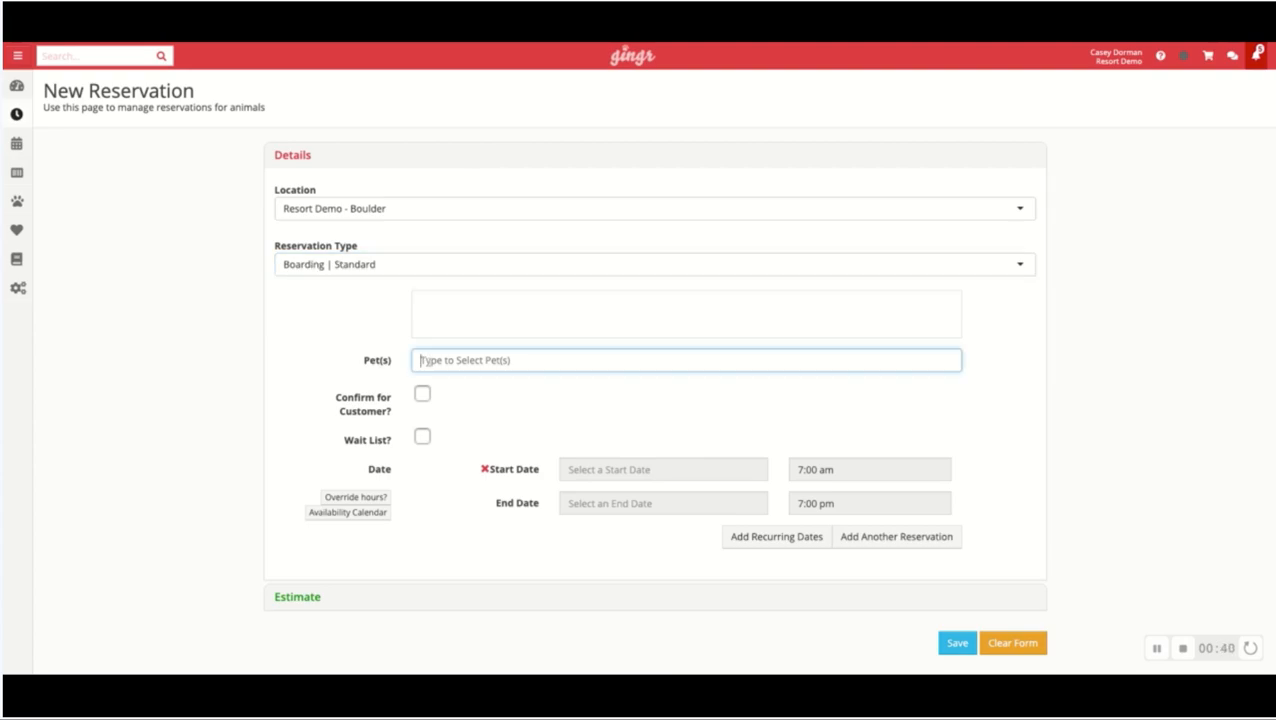
pyautogui.write('frenchi')
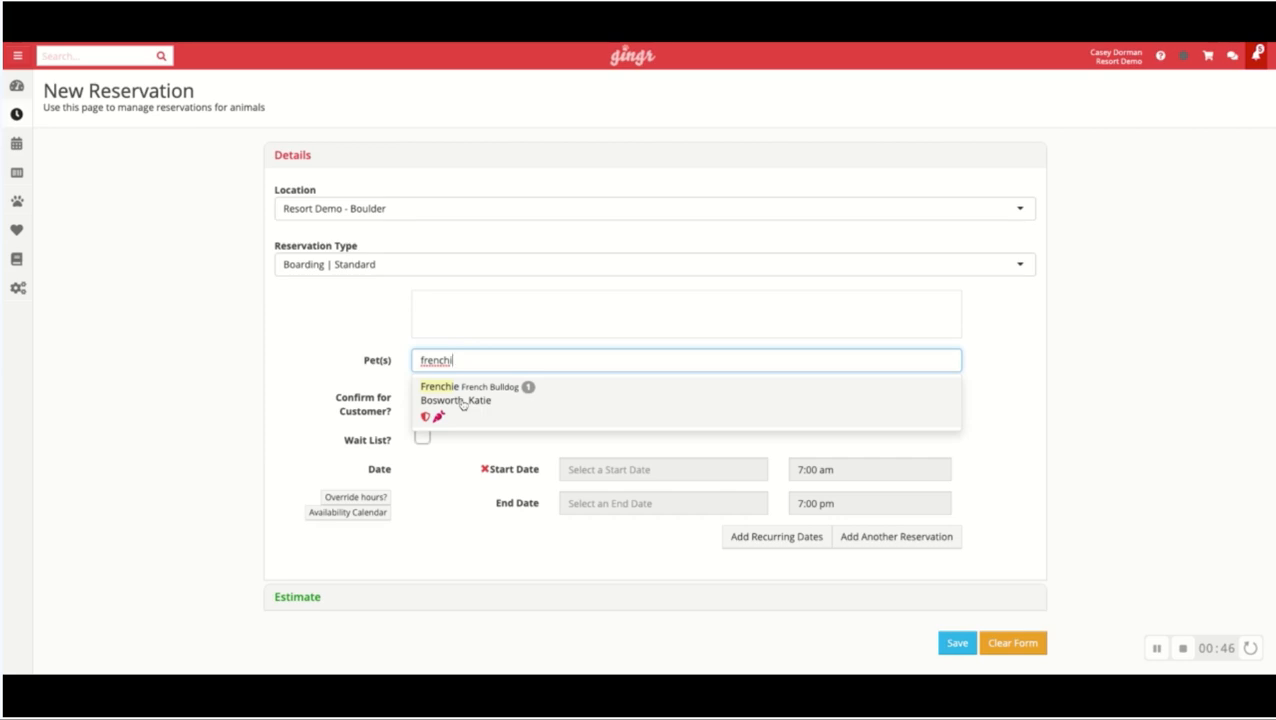
pyautogui.click(438, 387)
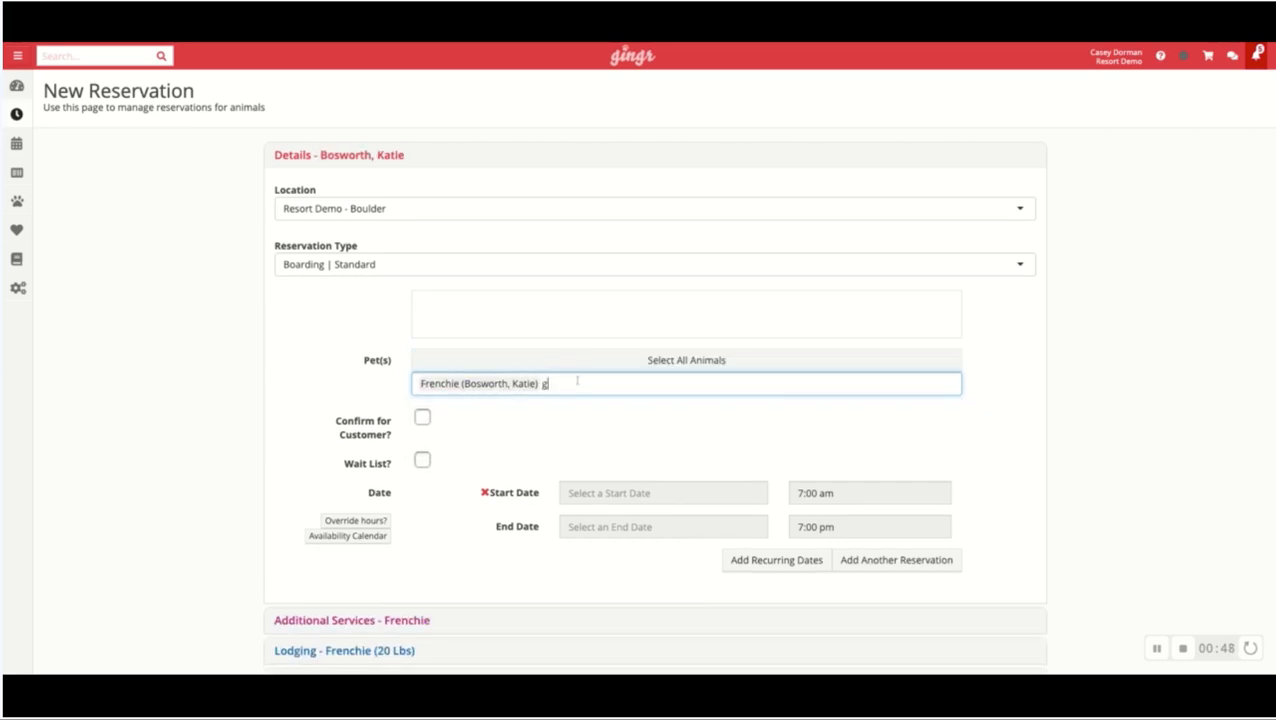
pyautogui.write('inger (Bosworth, Katie')
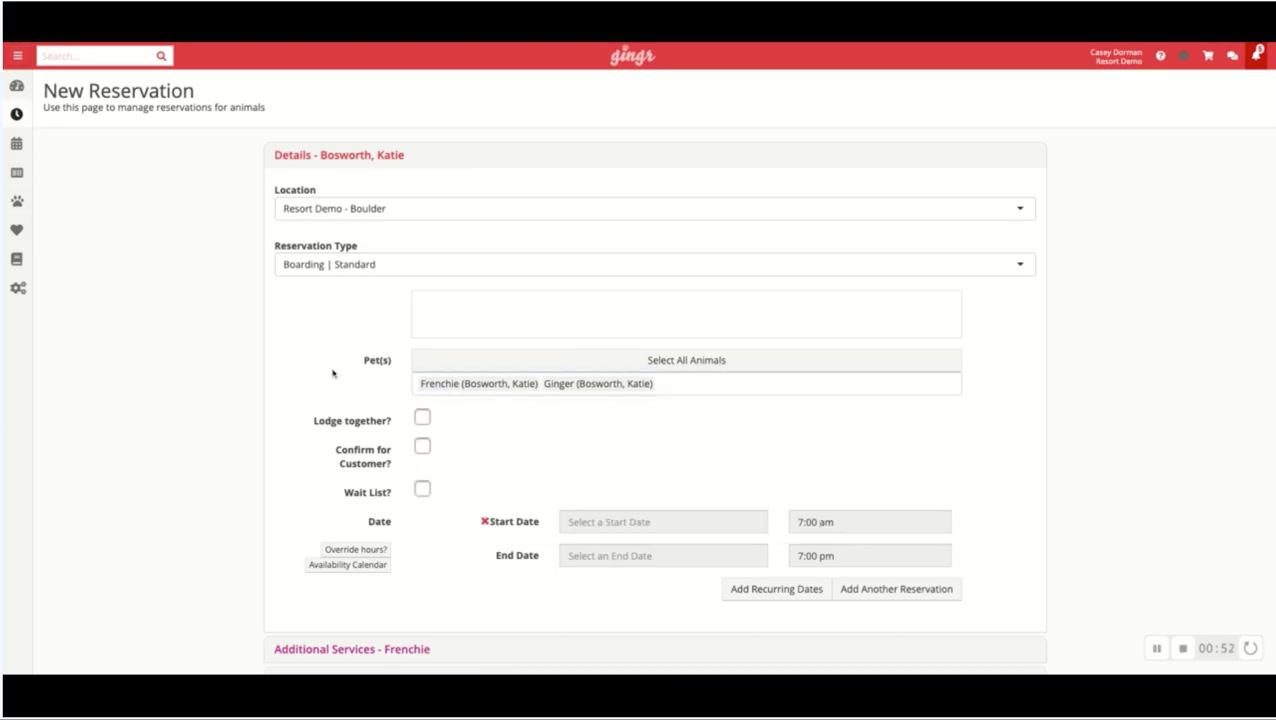
pyautogui.moveTo(318, 421)
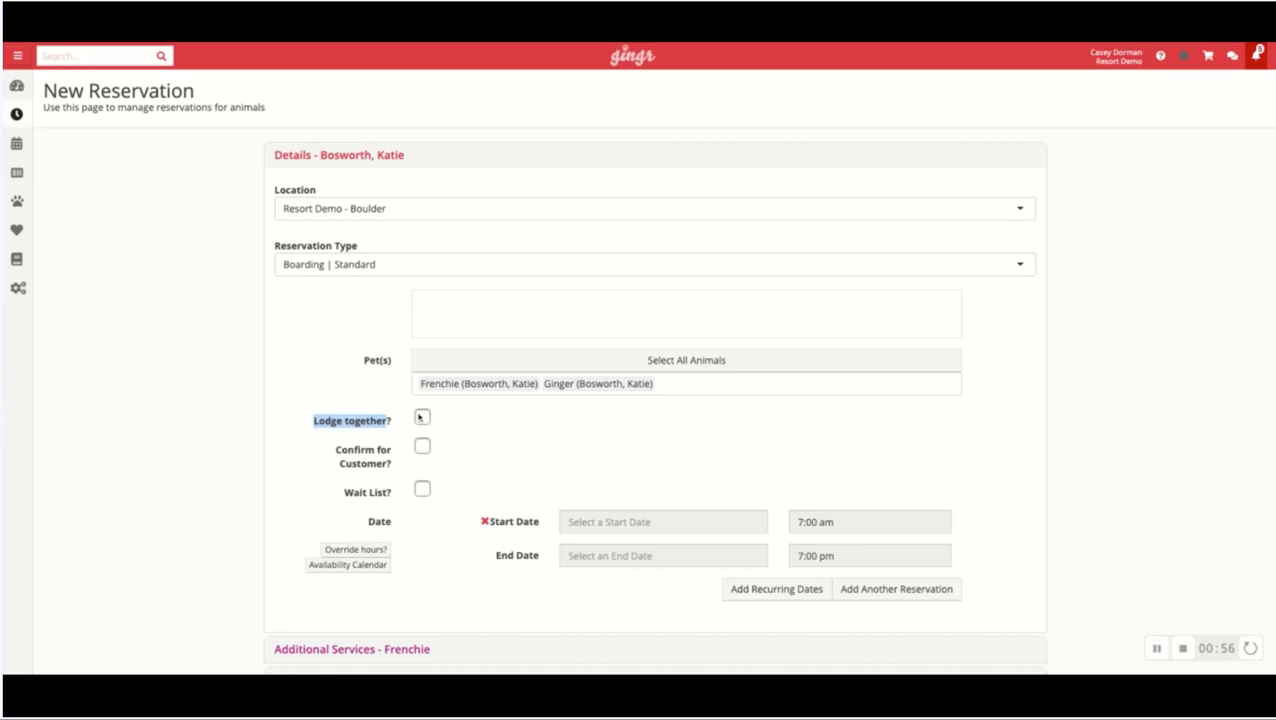
pyautogui.moveTo(422, 418)
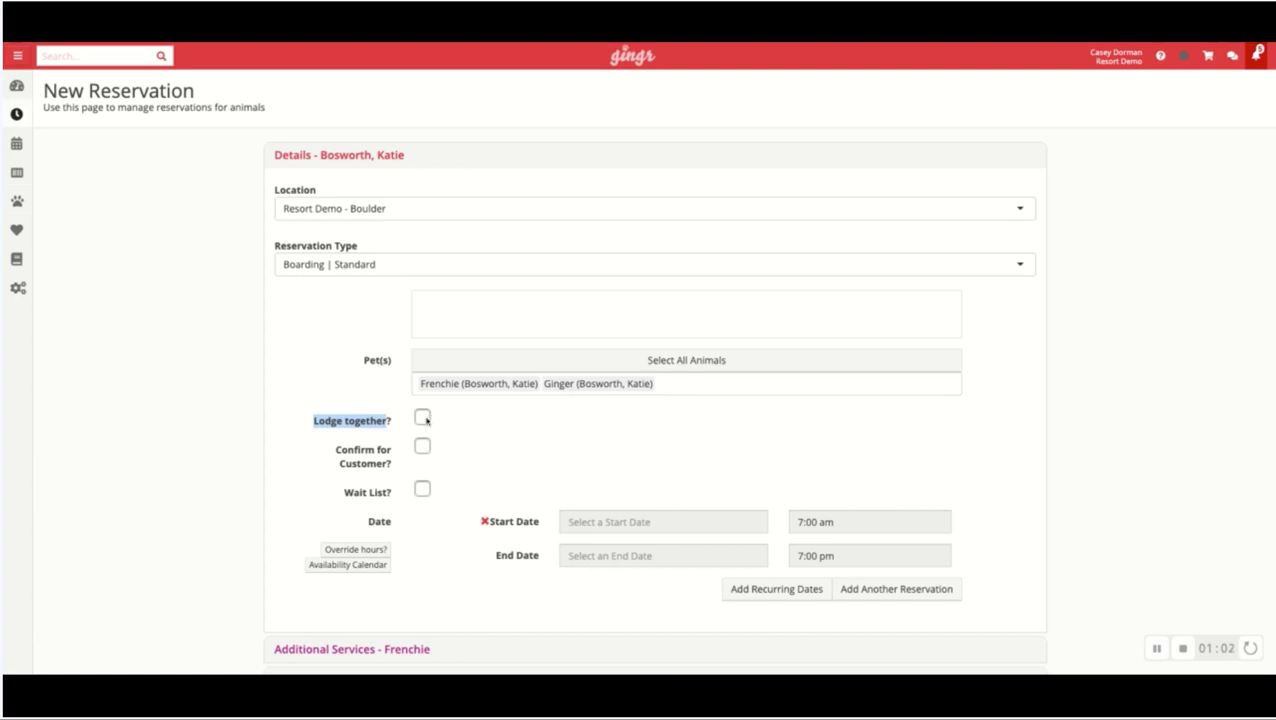
# - Lodge both dogs together for March 24–26, 2020 and show Ginger's additional services
pyautogui.click(422, 419)
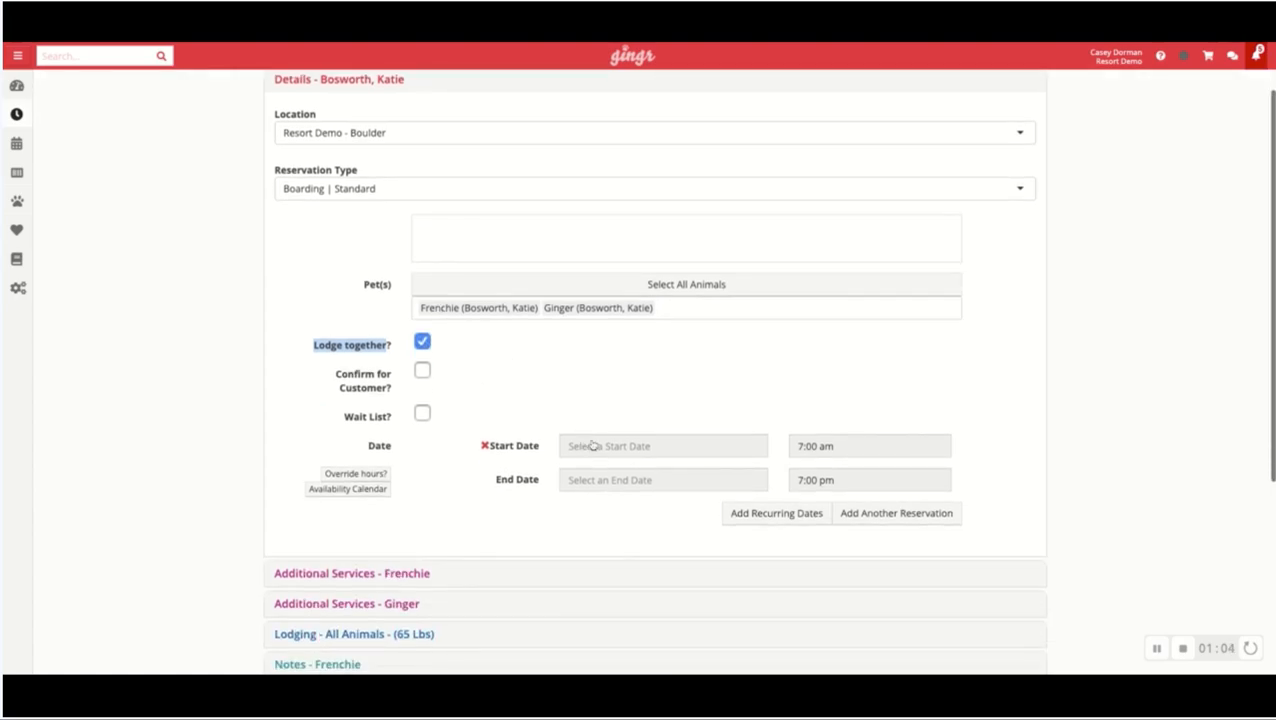
pyautogui.click(663, 446)
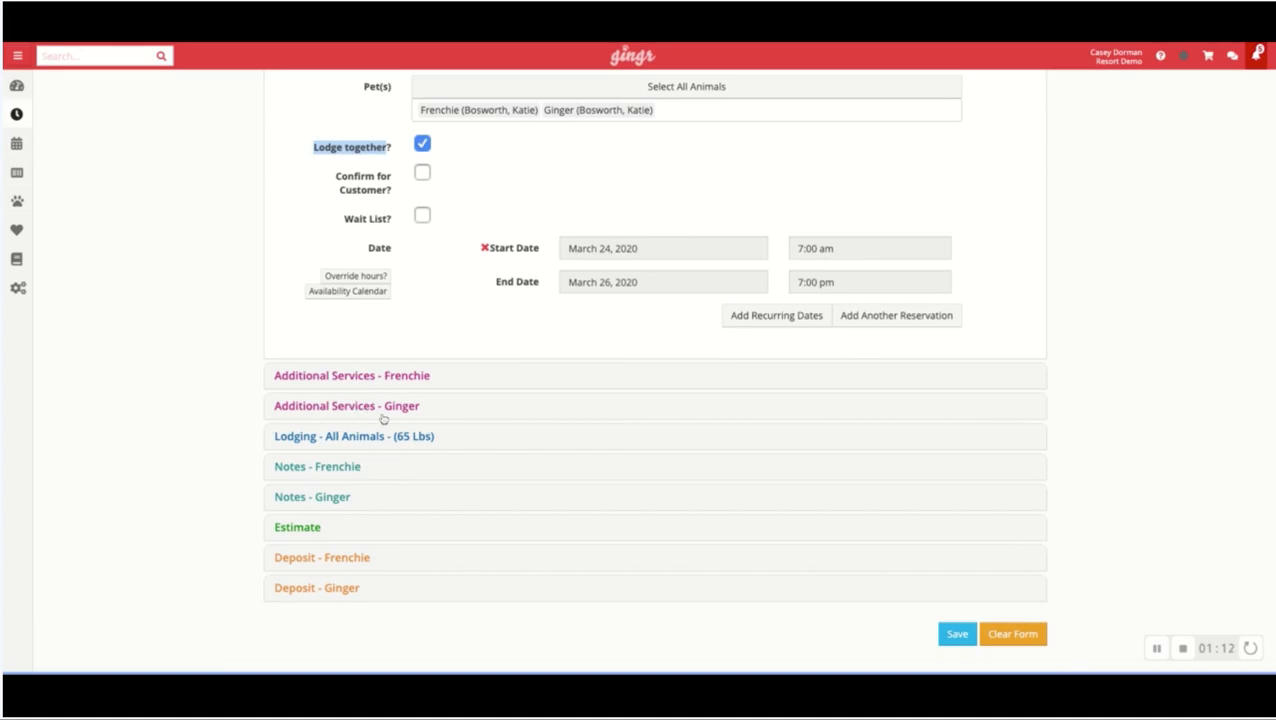
pyautogui.click(351, 375)
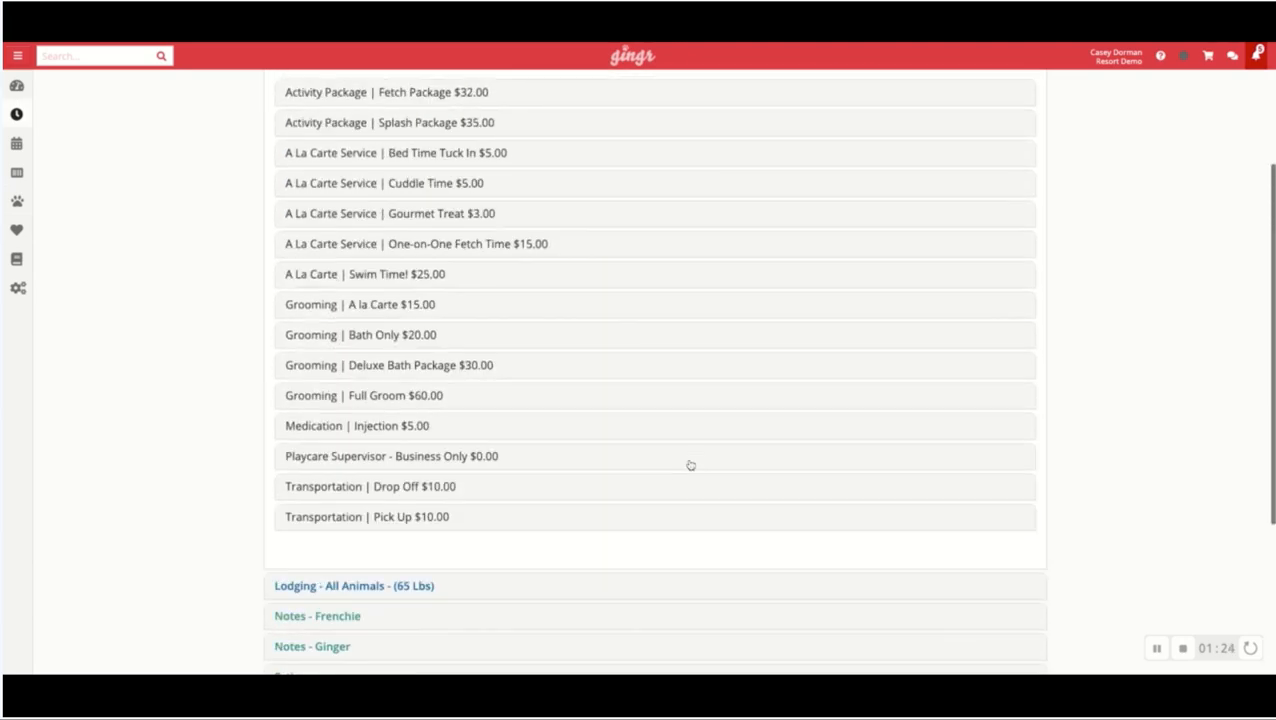
# - Add a Grooming | Full Groom for Ginger dated 03/26/2020
pyautogui.click(363, 395)
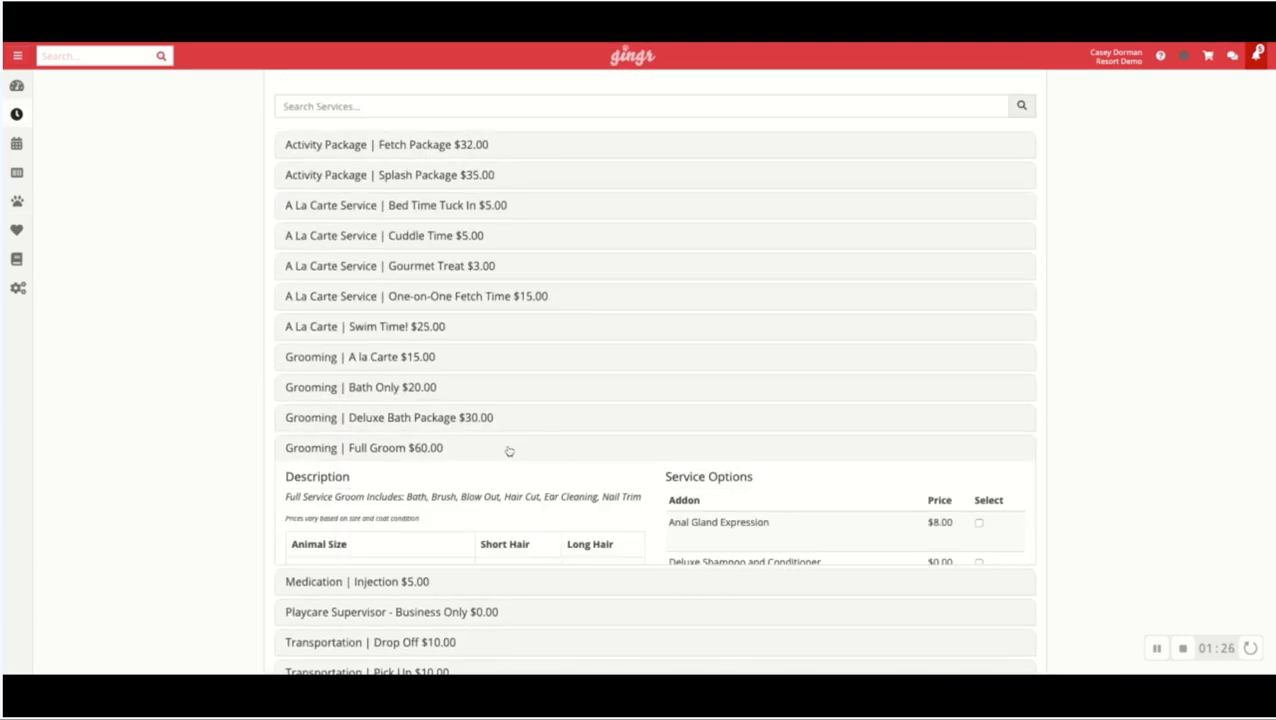
pyautogui.scroll(-3)
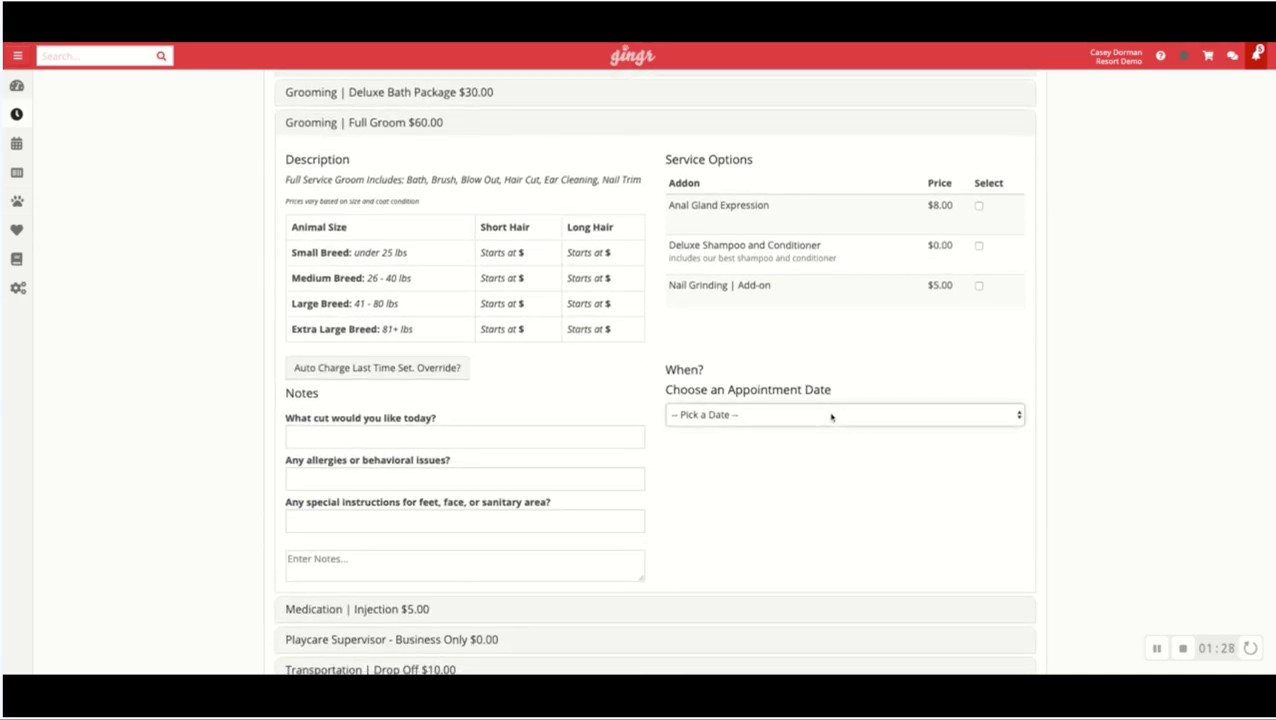
pyautogui.click(843, 414)
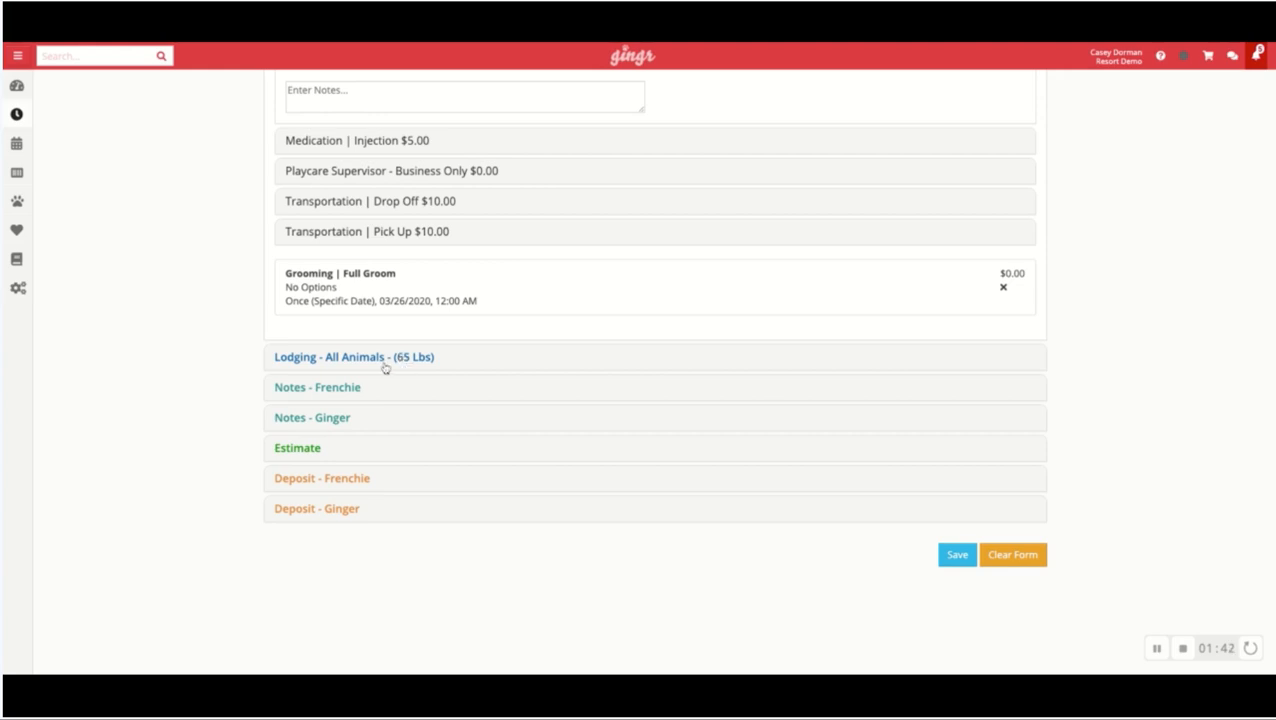
pyautogui.moveTo(369, 363)
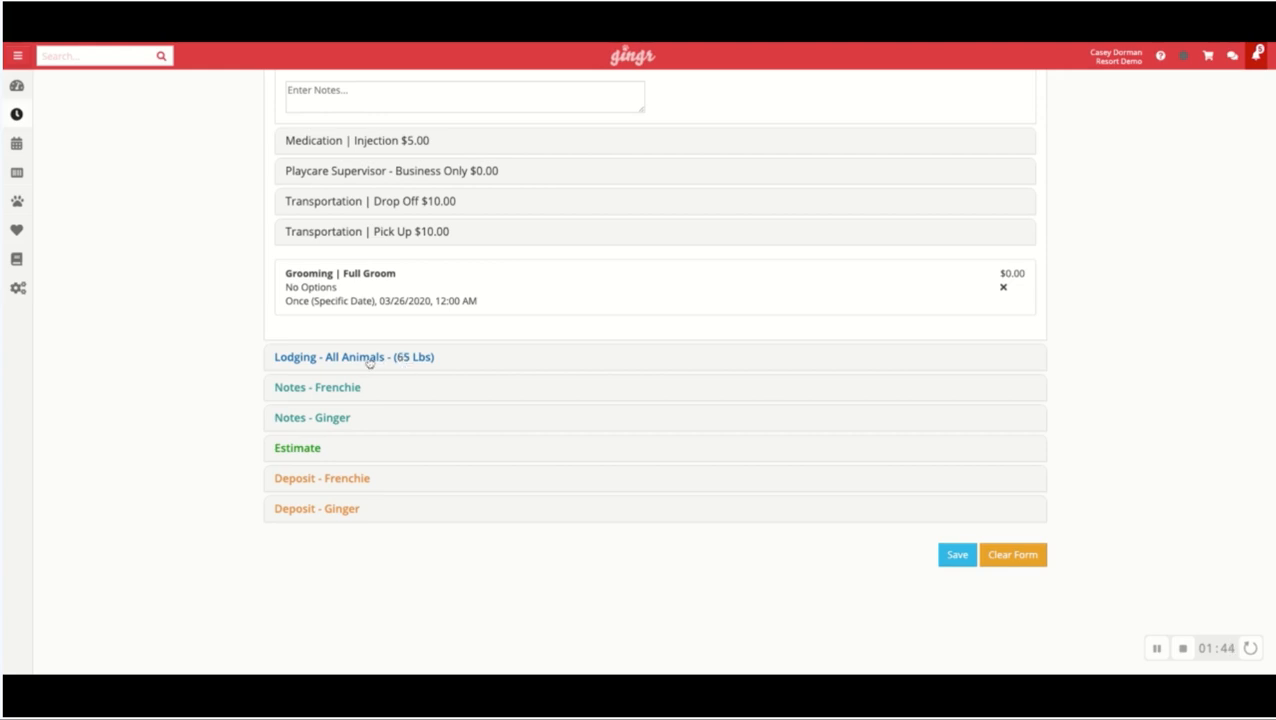
pyautogui.click(353, 357)
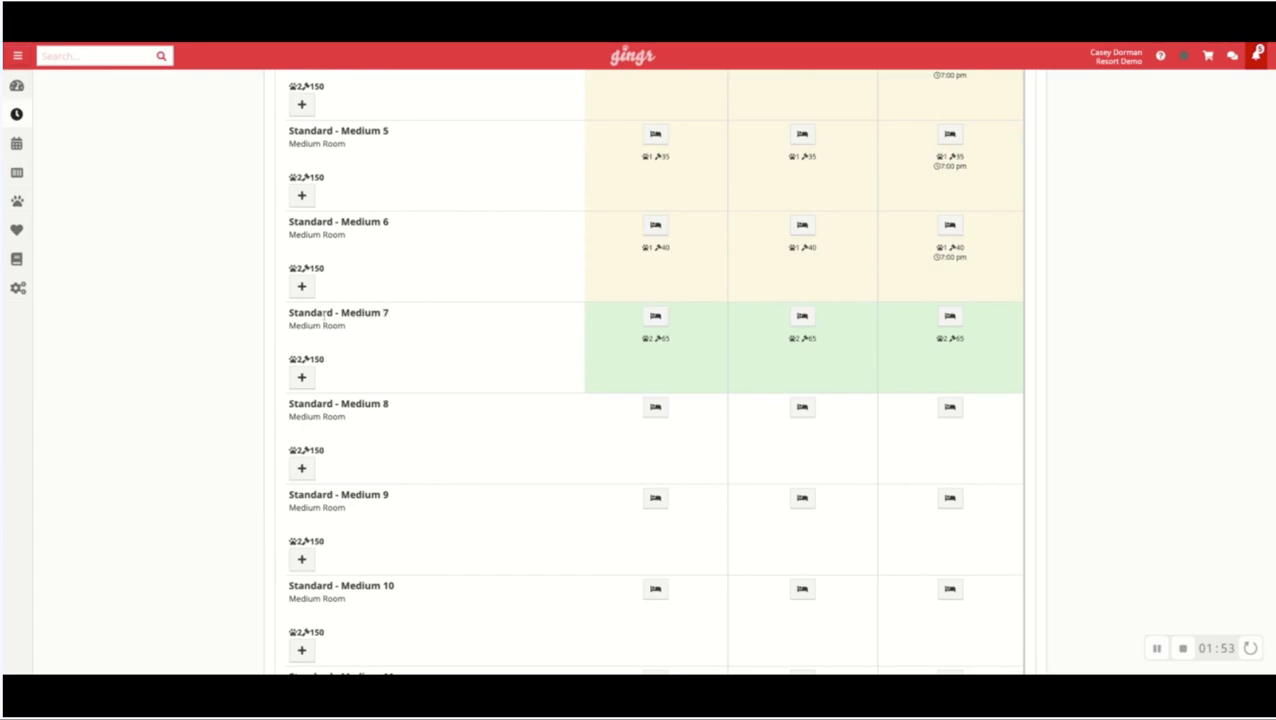
pyautogui.moveTo(328, 362)
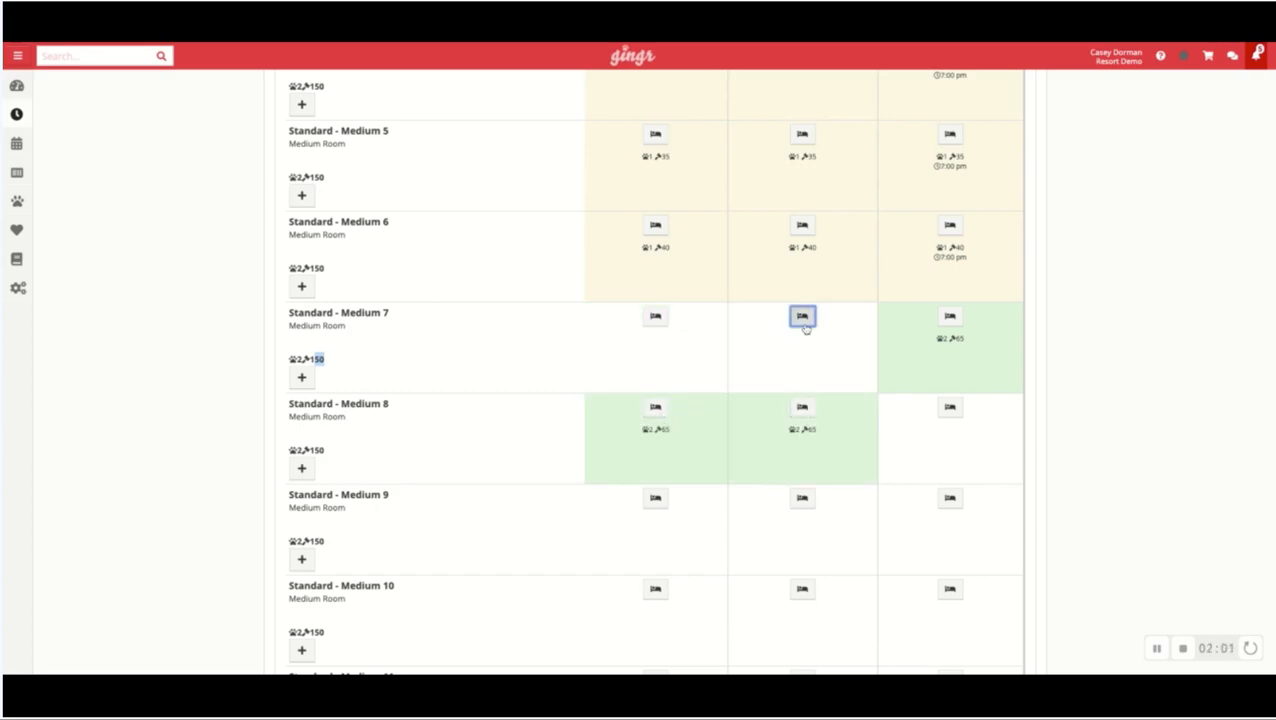
# - Scroll through the lodging room grid to Standard - Medium 8 and the sections below
pyautogui.scroll(-3)
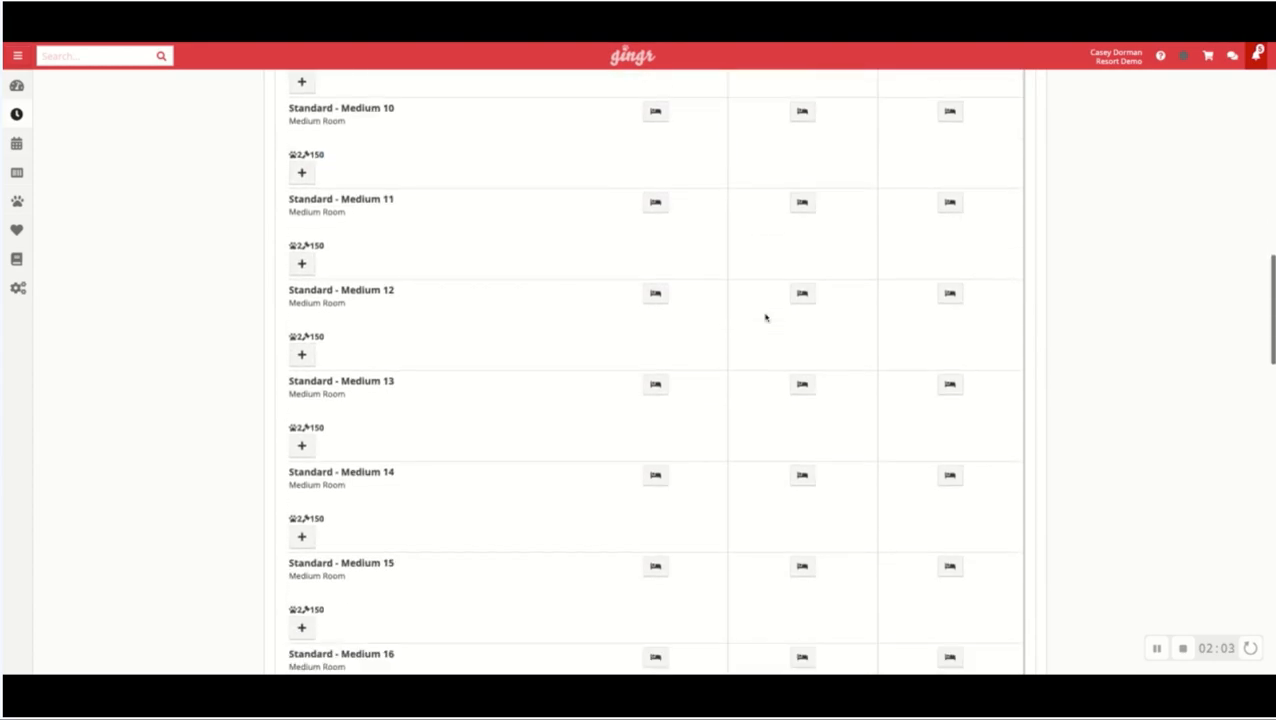
pyautogui.scroll(-3)
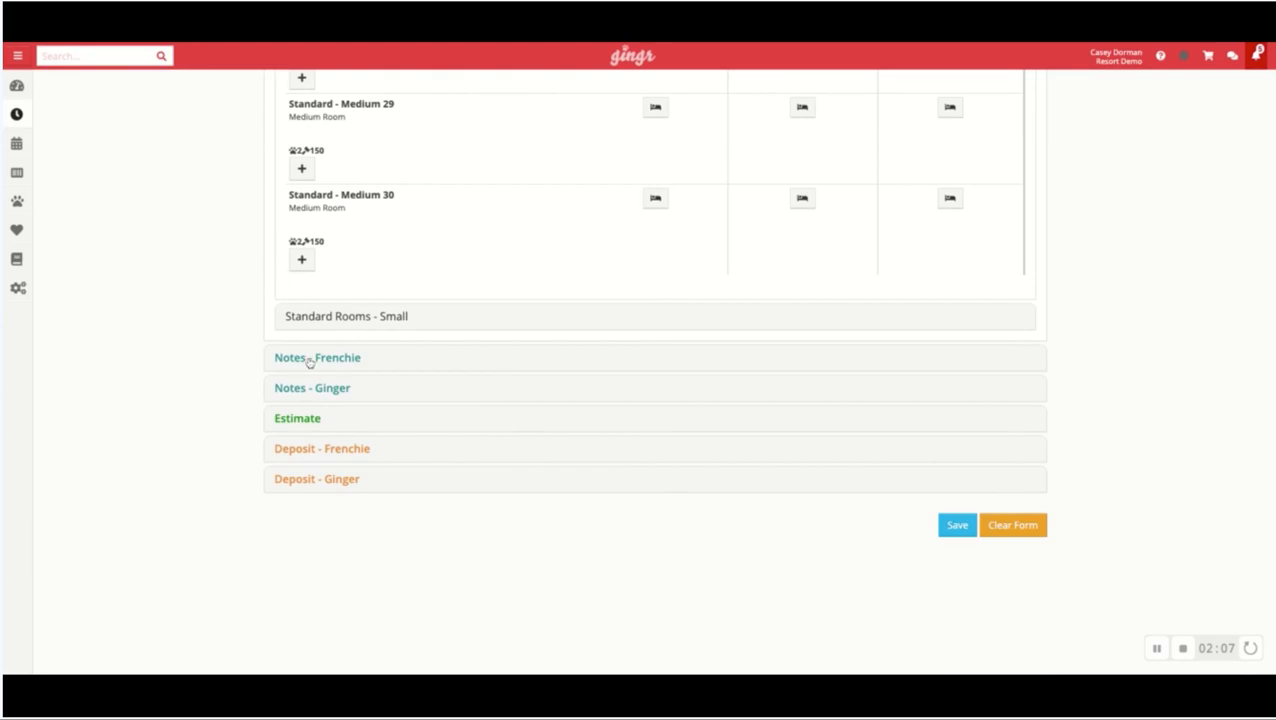
pyautogui.moveTo(343, 394)
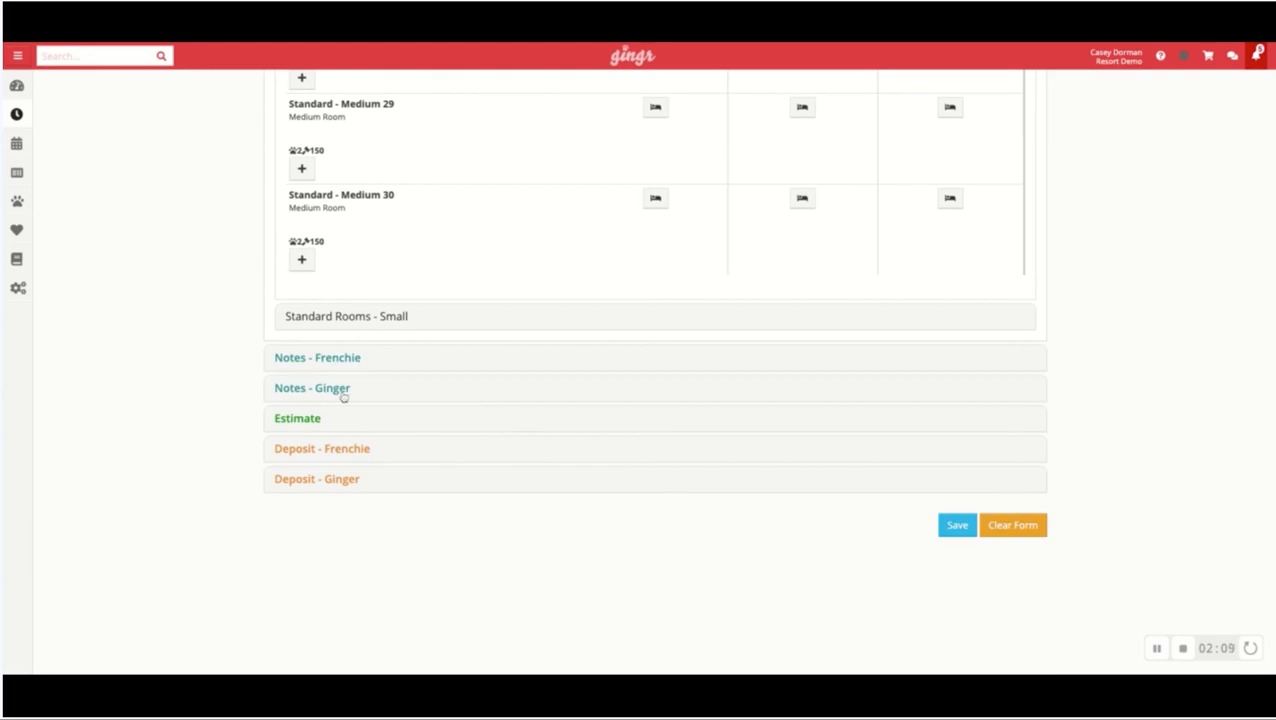
# - Show the reservation estimate totalling $313.00 for both dogs
pyautogui.click(297, 418)
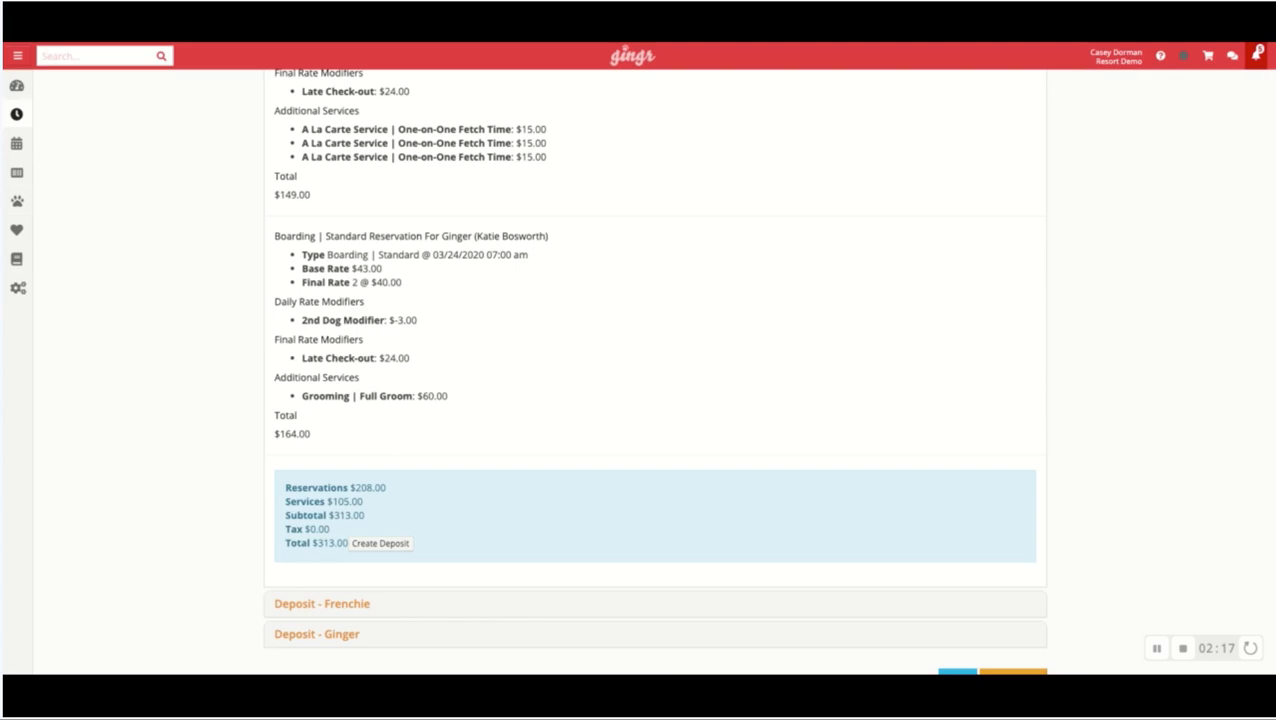
pyautogui.moveTo(465, 510)
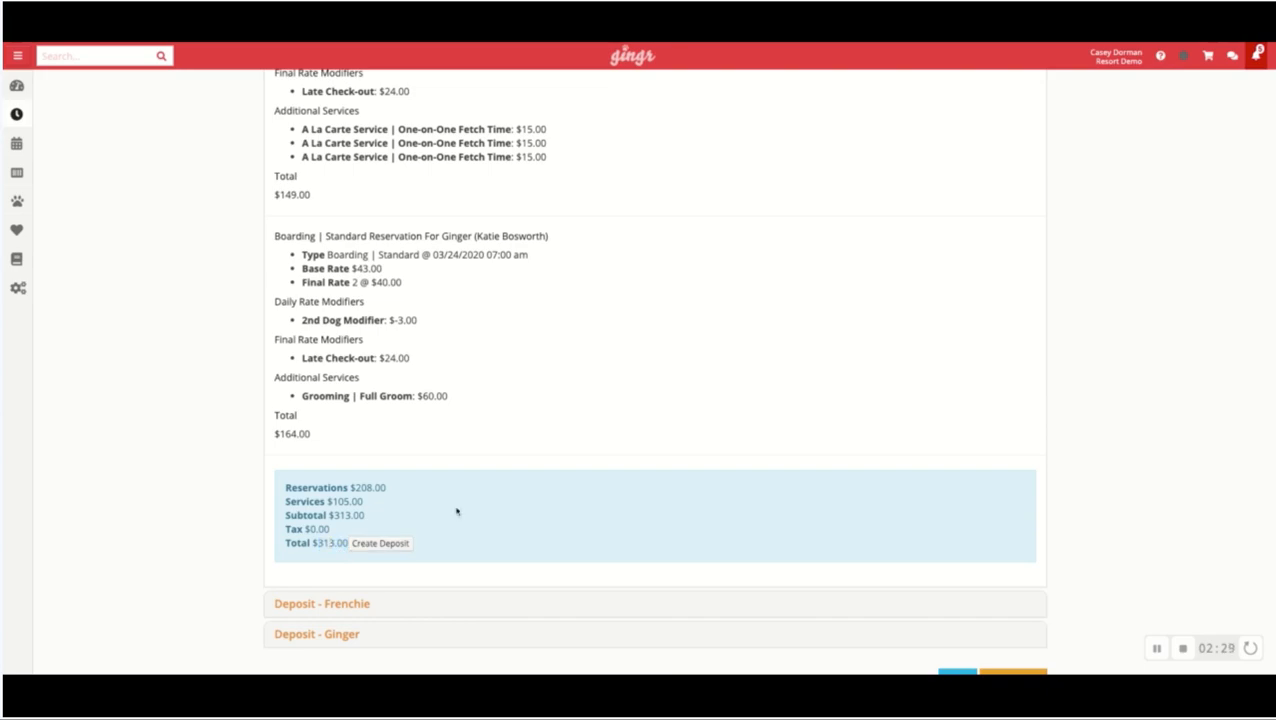
pyautogui.scroll(-3)
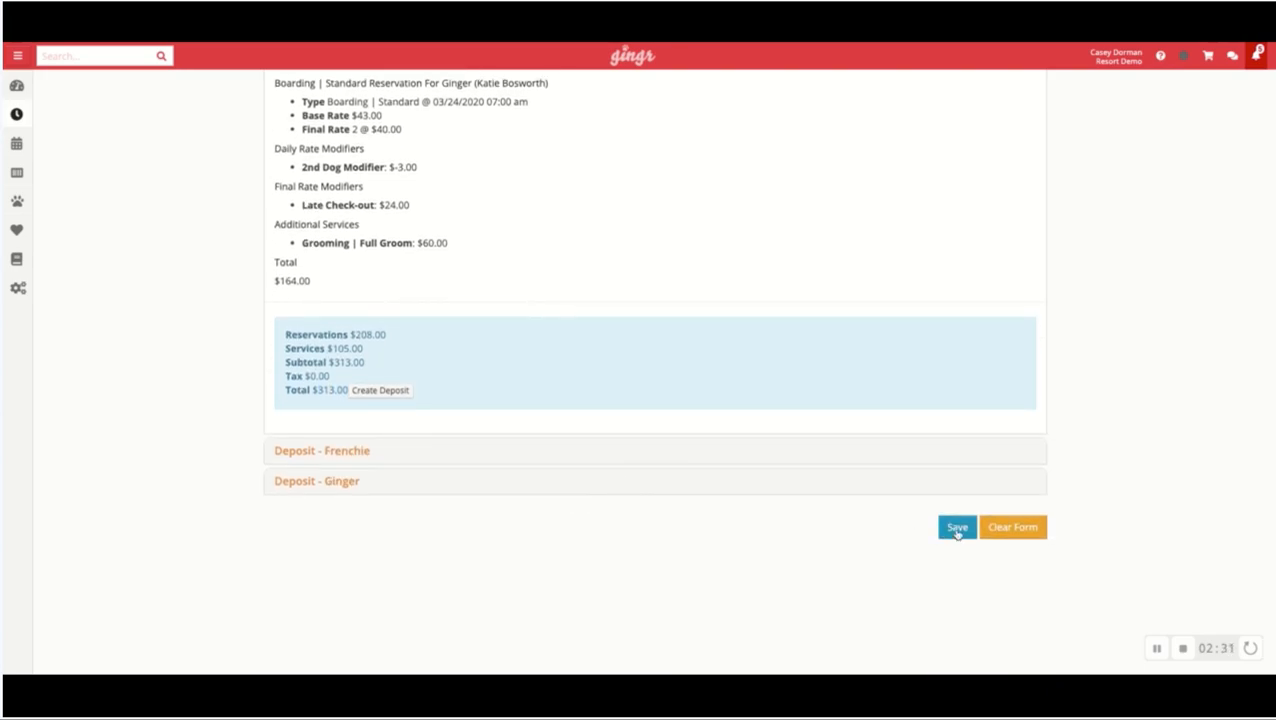
# - Save the reservation, overriding the expired-immunization error
pyautogui.click(956, 527)
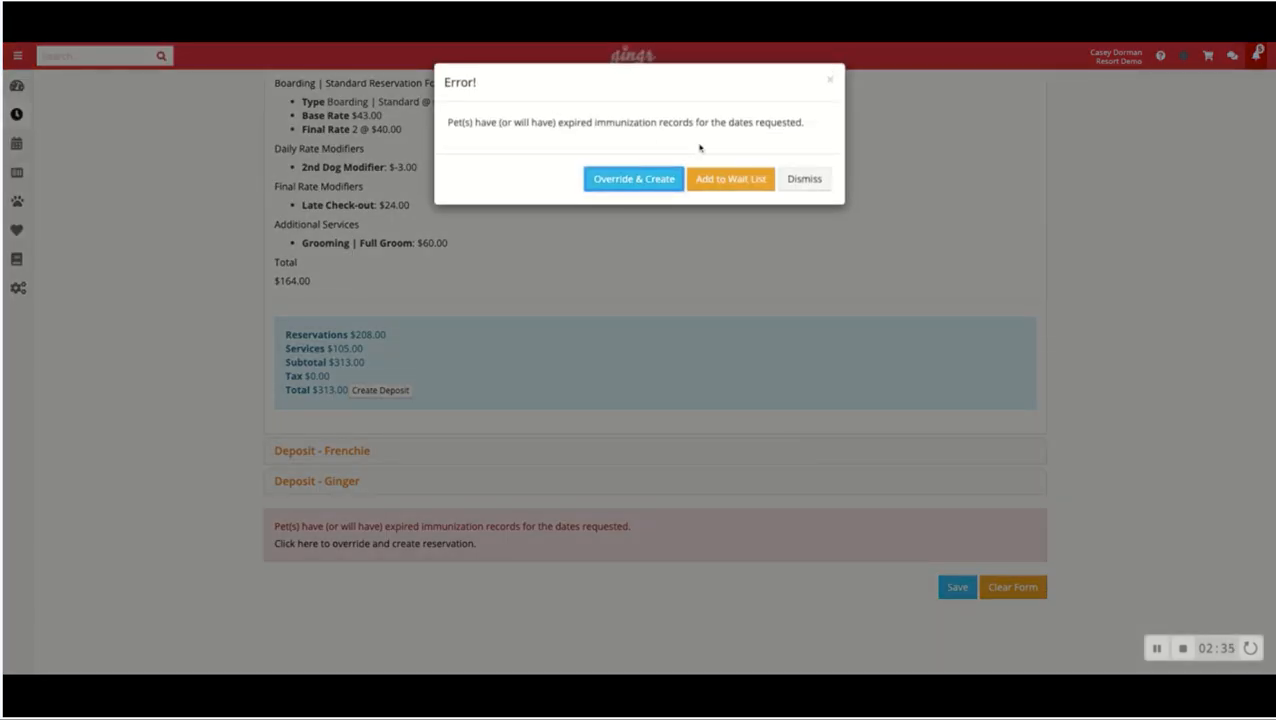
pyautogui.click(804, 178)
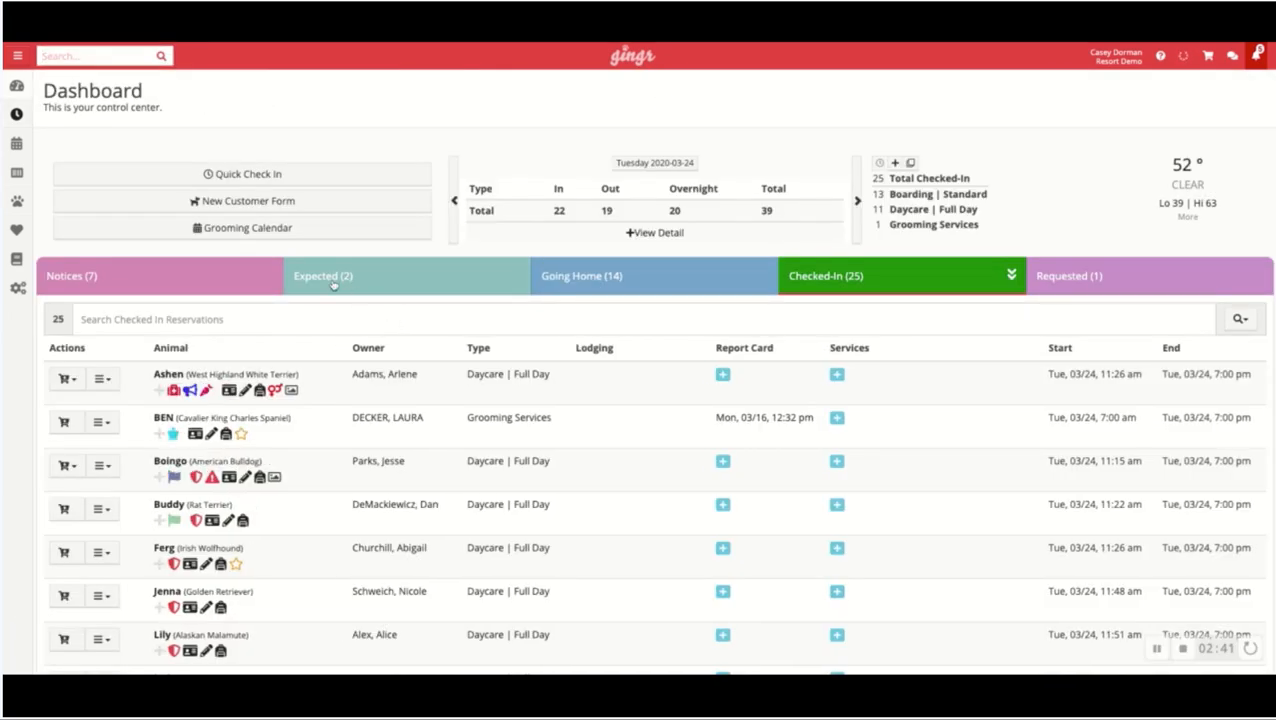
# - Show the Expected (2) list with Frenchie and Ginger in Standard - Medium 8
pyautogui.click(322, 276)
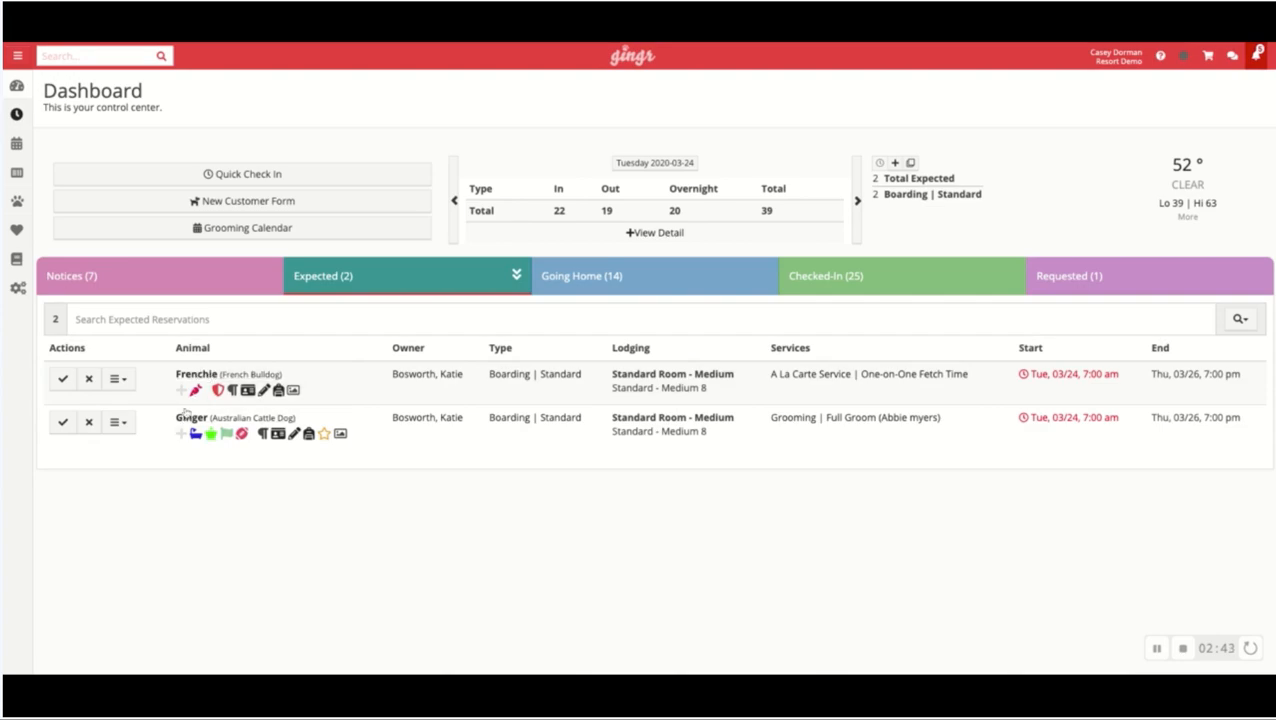
pyautogui.moveTo(493, 521)
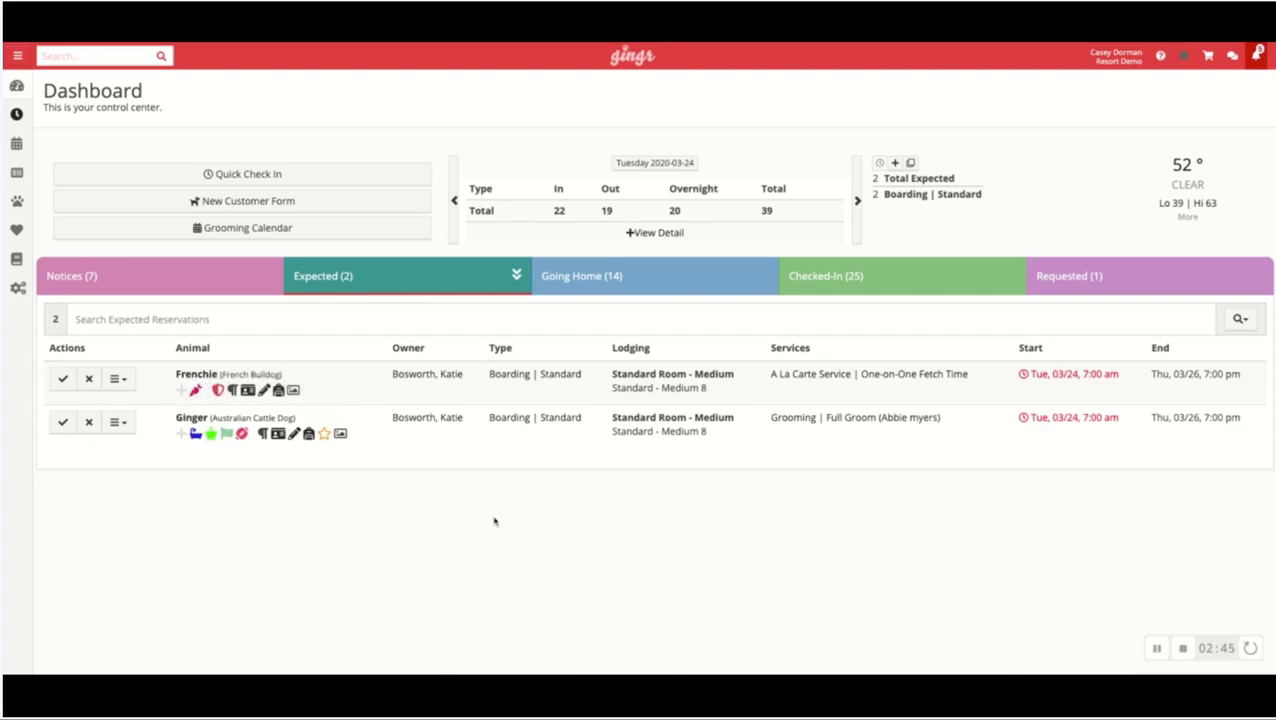
pyautogui.moveTo(1008, 580)
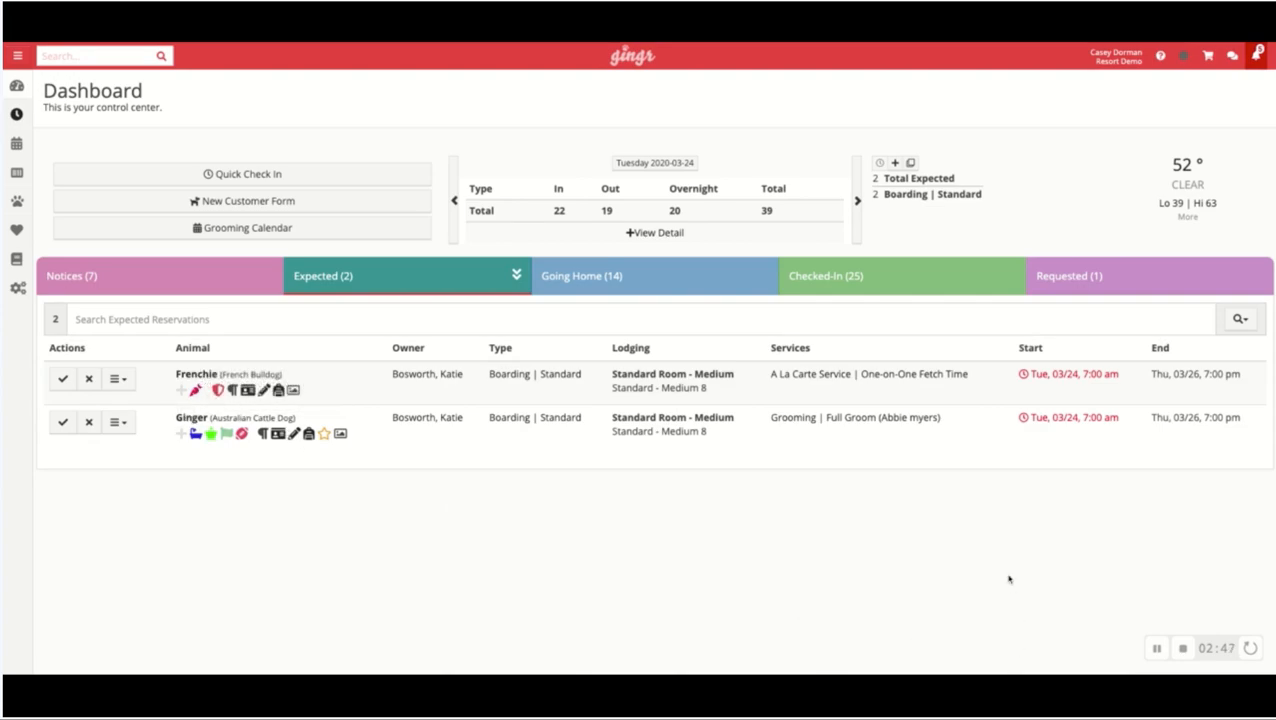